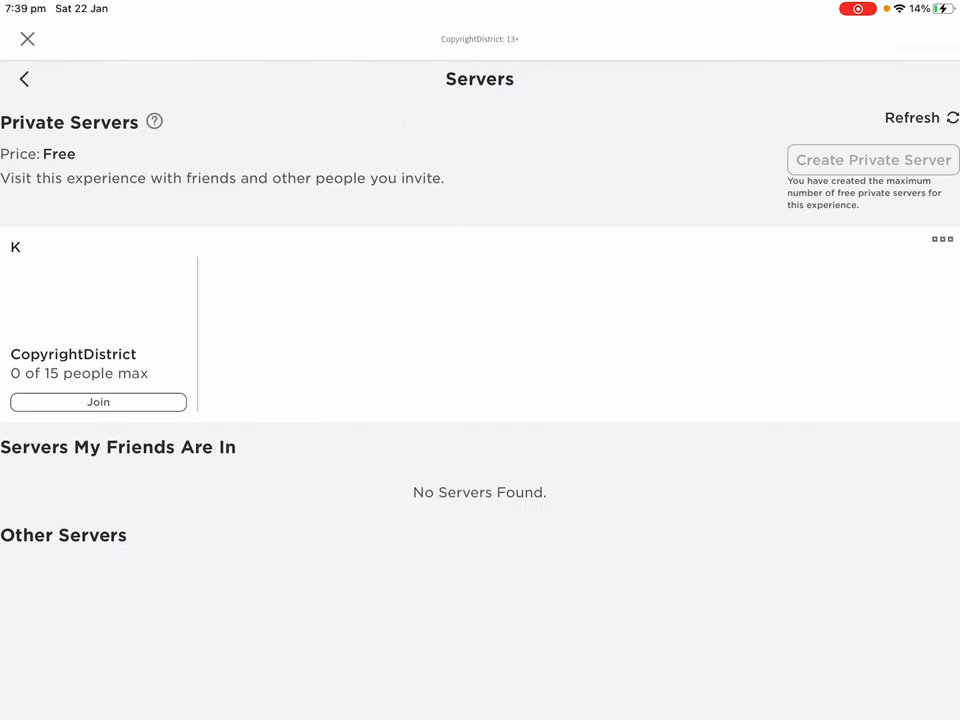
Leave the CopyrightDistrict server list and close its game details to return to Discover
left_click(941, 239)
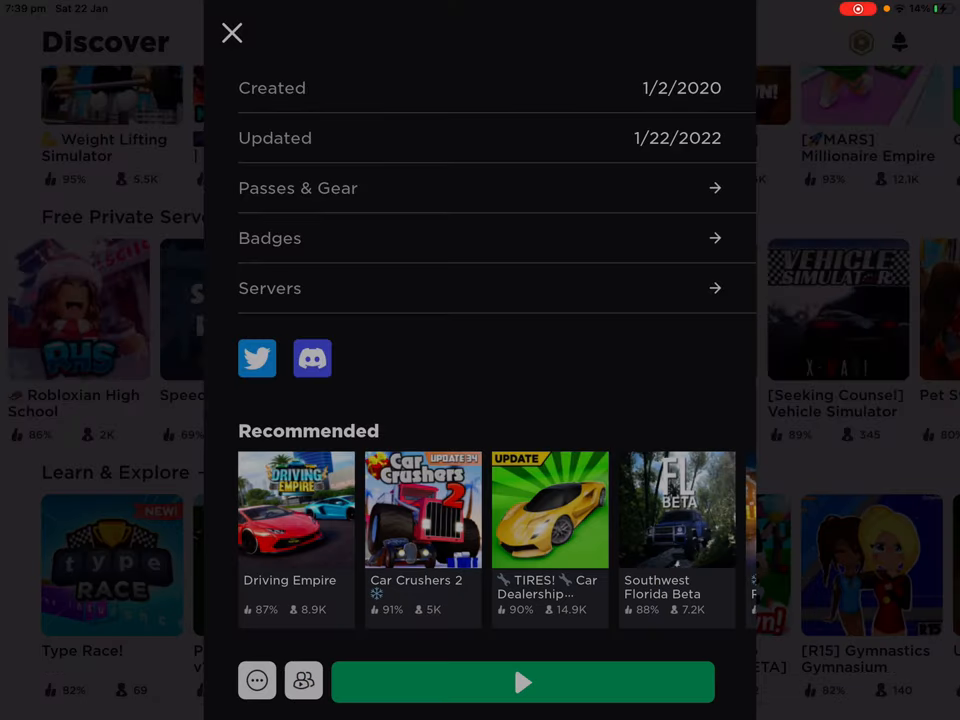
left_click(232, 33)
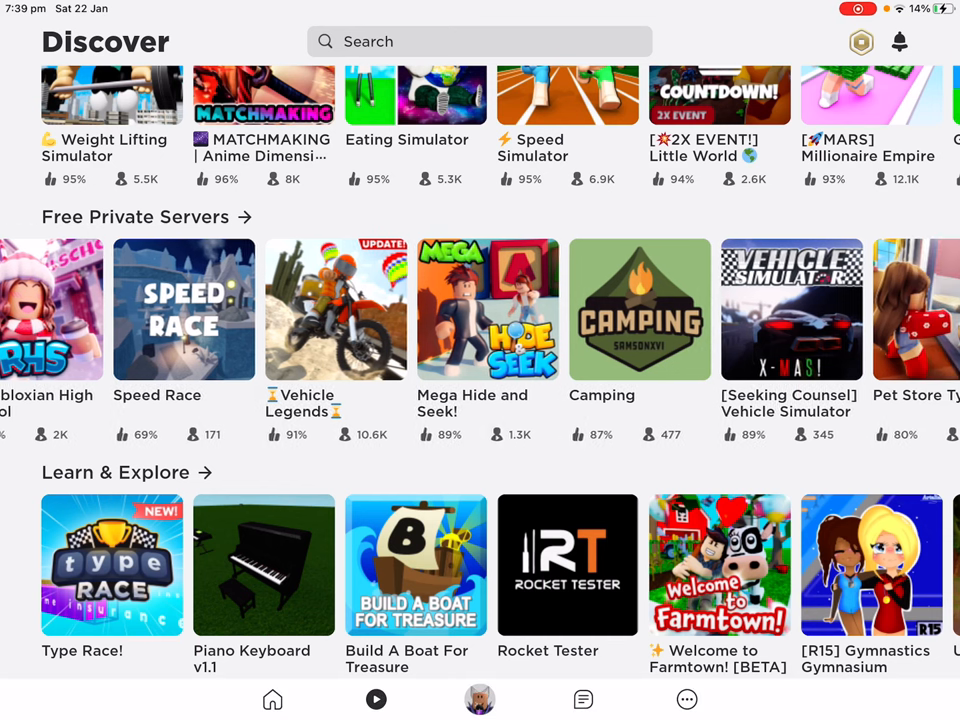
Scroll the Free Private Servers row to reveal TPS: Ultimate Soccer and Summer Camp
scroll("left", 3)
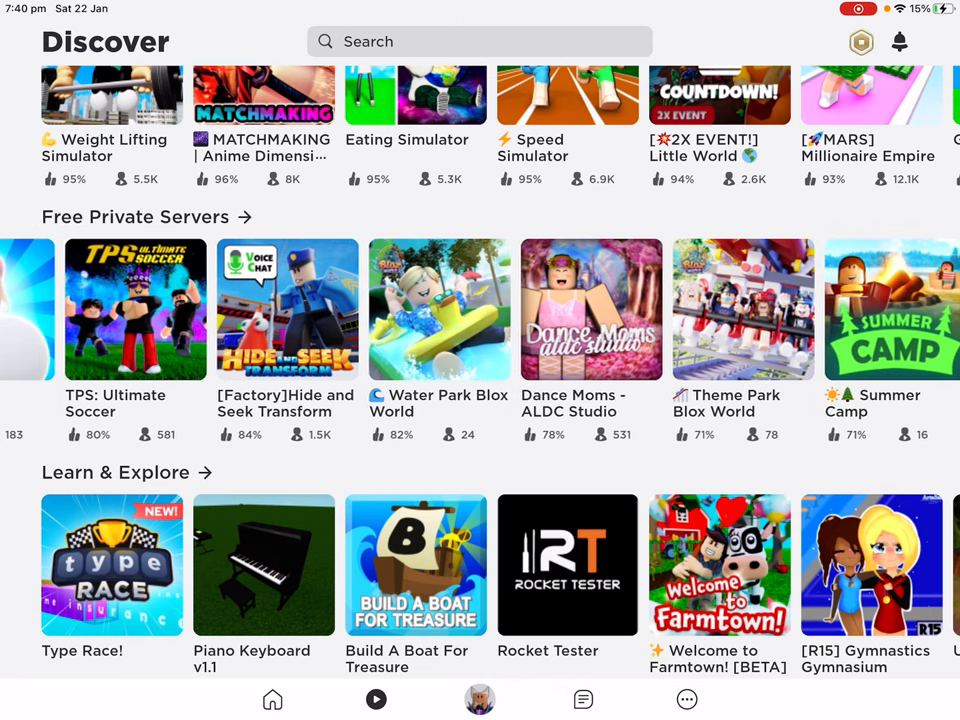
Scroll Free Private Servers to its end: Skate Park, Bloxton Hotel, Apsley Bus Simulator V4
scroll("left", 3)
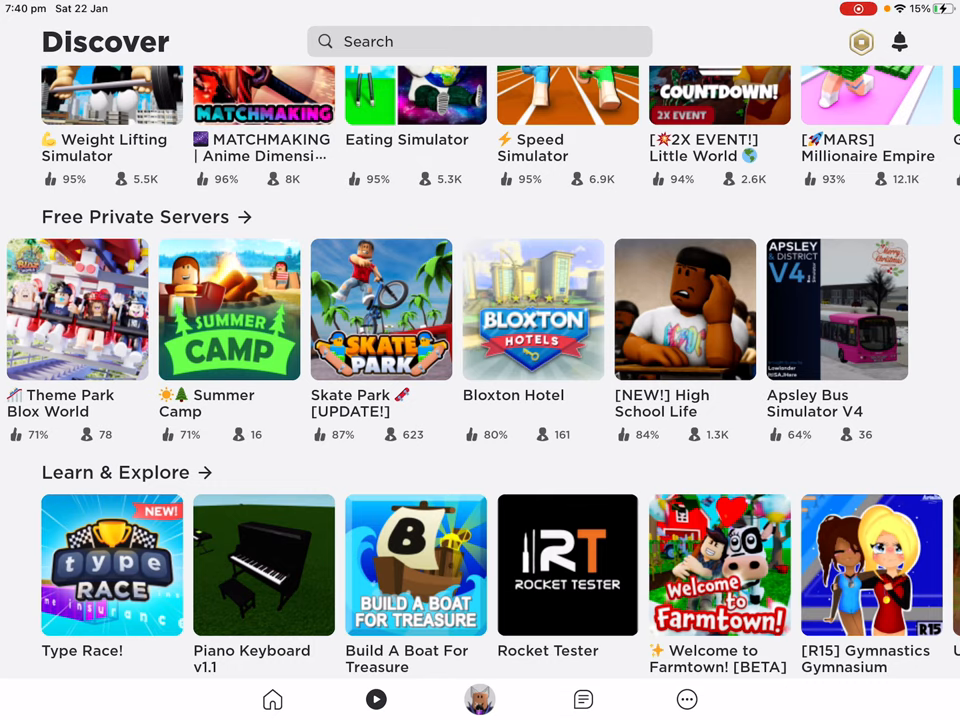
scroll("down", 3)
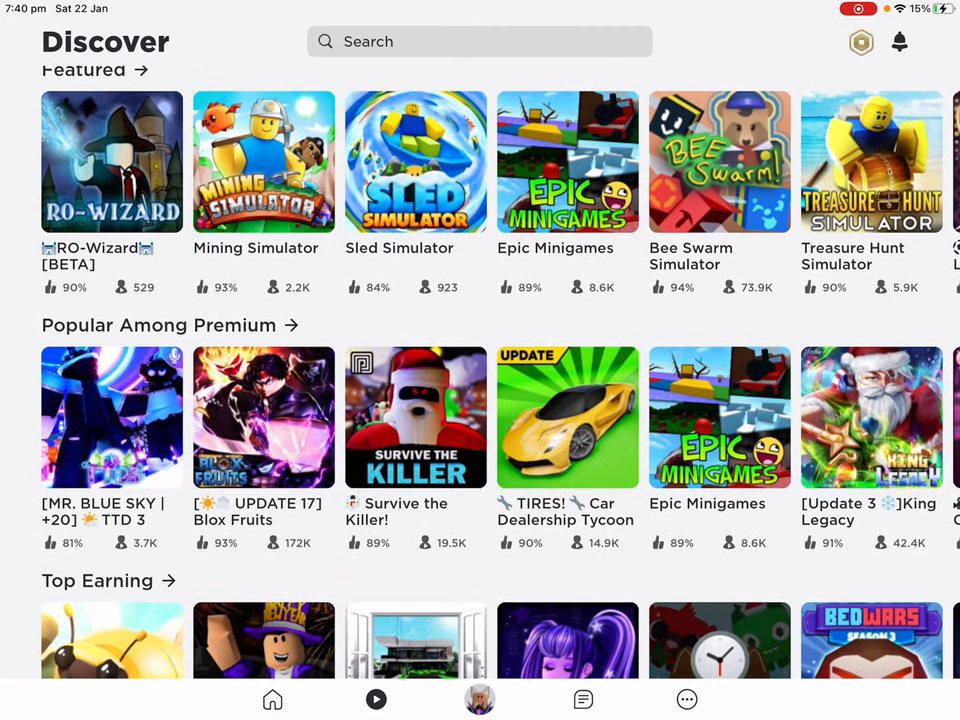
scroll("down", 3)
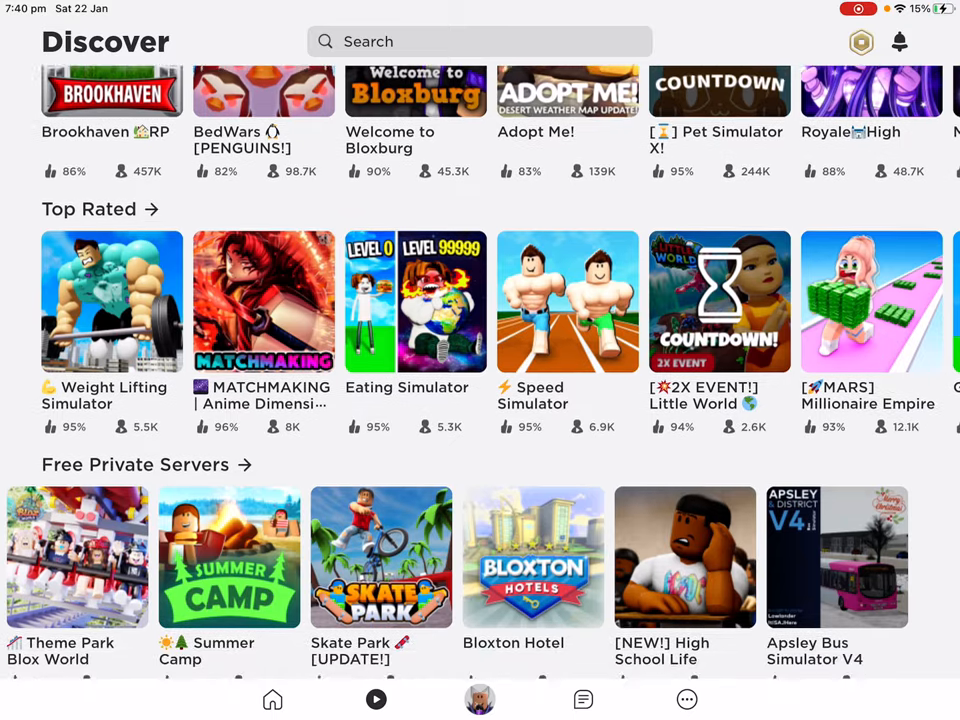